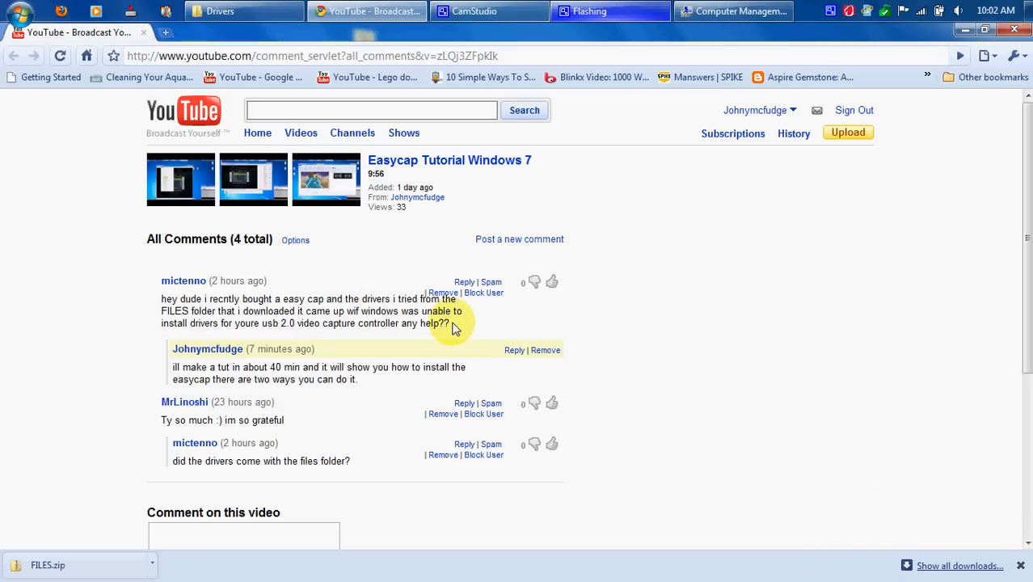
{"action": "left_click_drag", "start_coordinate": [453, 324], "coordinate": [105, 437]}
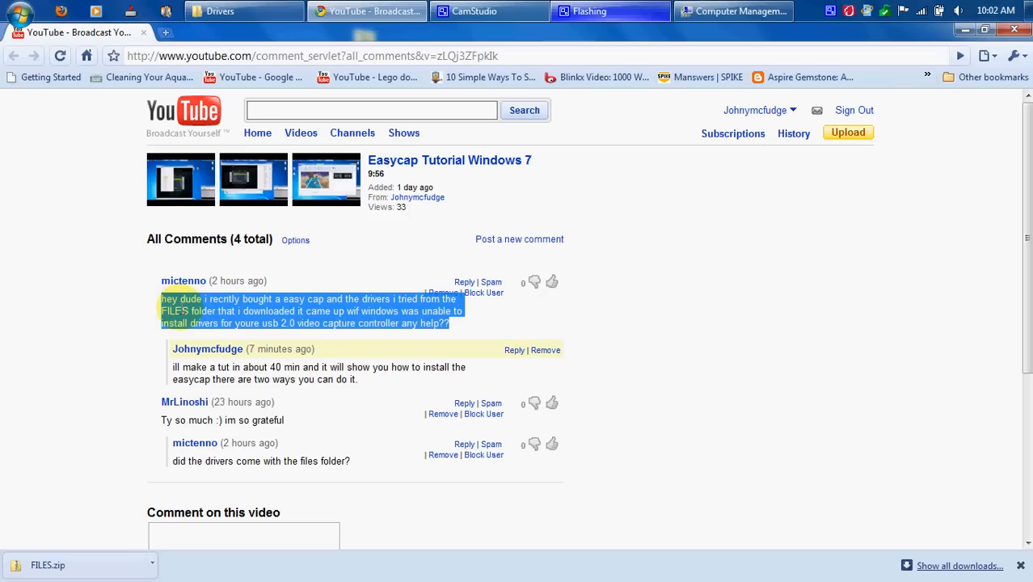
{"action": "mouse_move", "coordinate": [408, 272]}
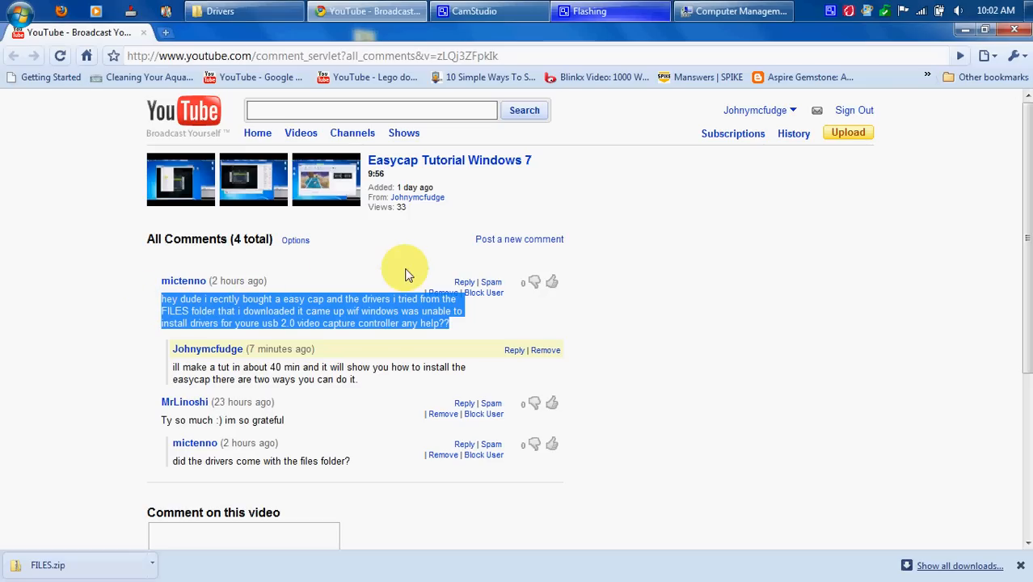
{"action": "mouse_move", "coordinate": [372, 269]}
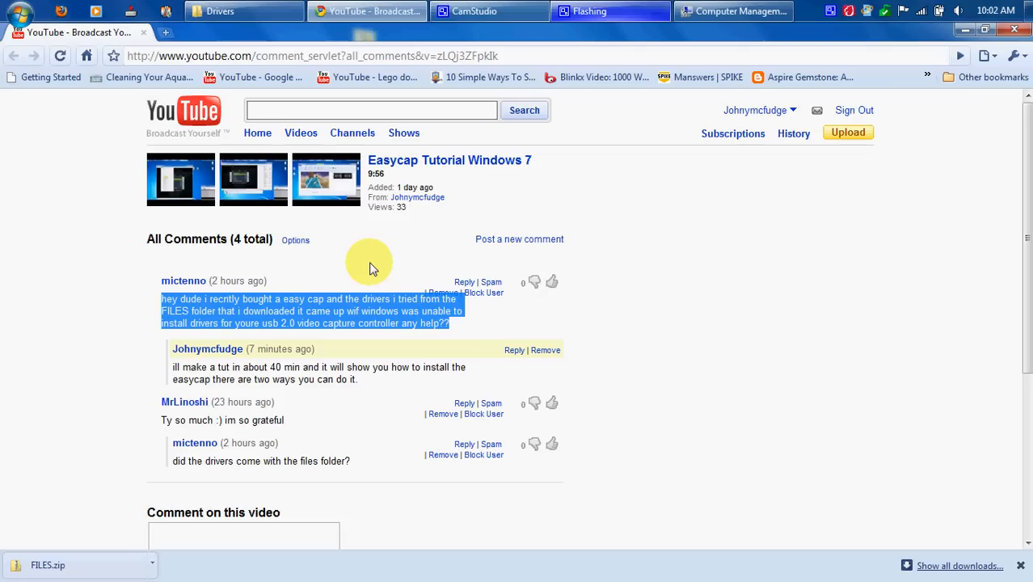
{"action": "mouse_move", "coordinate": [315, 295]}
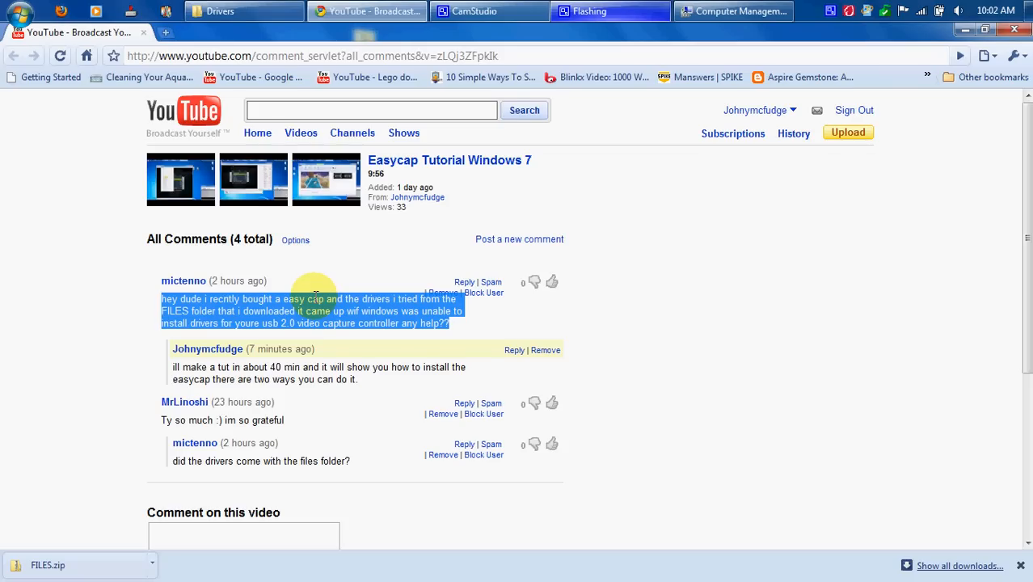
Step: Show the USB 2.0 Video Capture Controller's options, browse the Start menu, then close Computer Management
{"action": "left_click", "coordinate": [731, 9]}
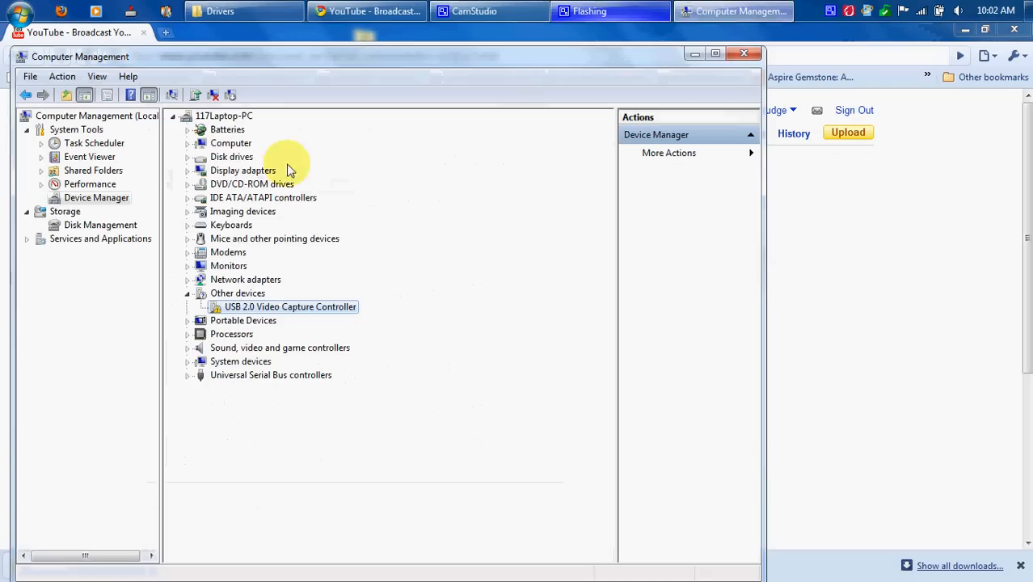
{"action": "right_click", "coordinate": [291, 307]}
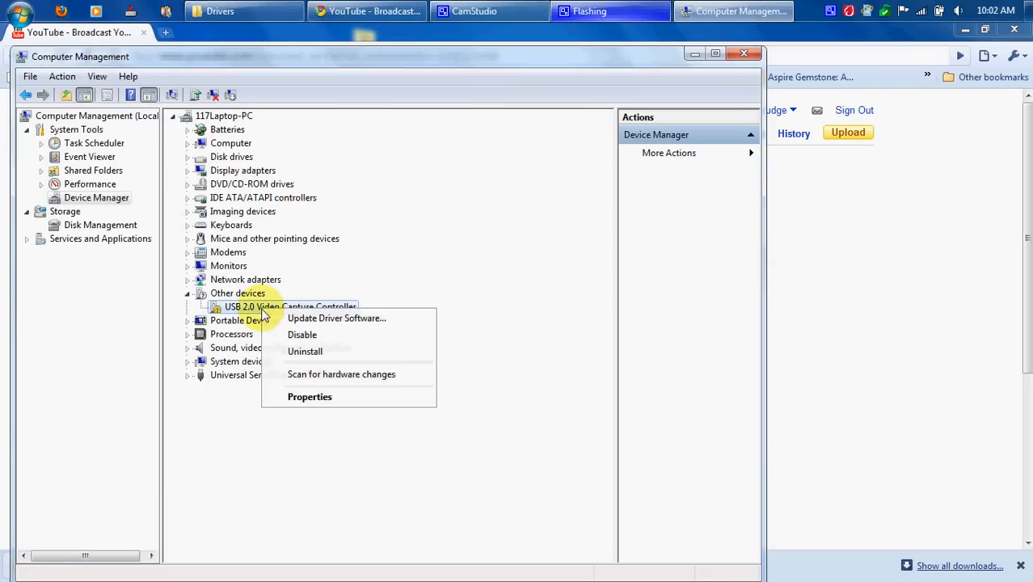
{"action": "left_click", "coordinate": [18, 13]}
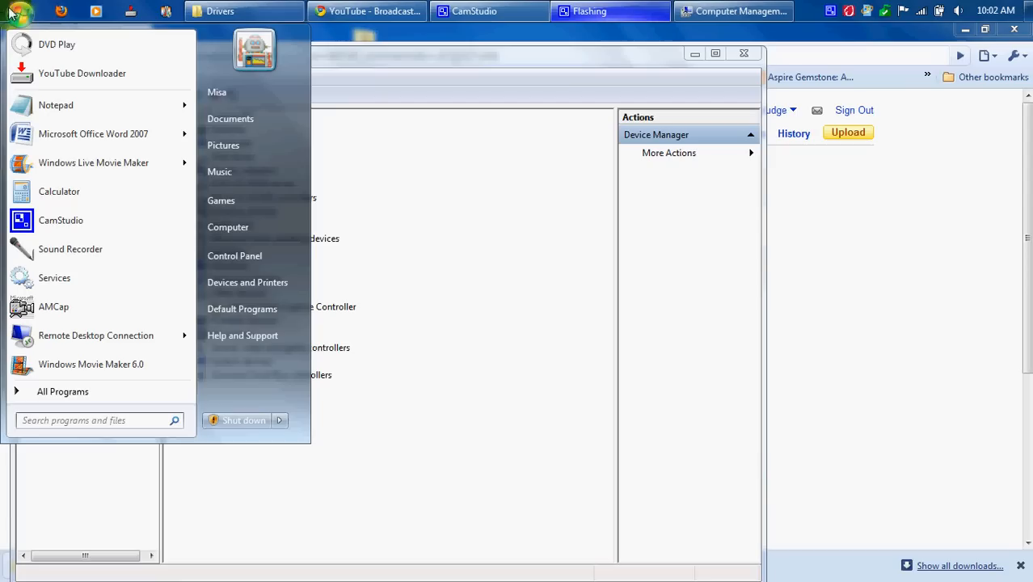
{"action": "mouse_move", "coordinate": [153, 105]}
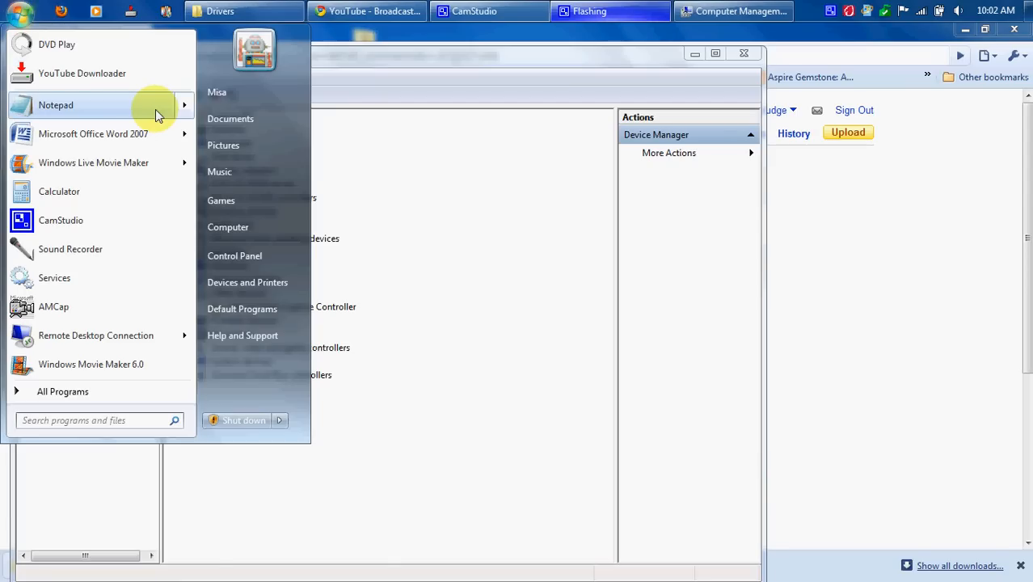
{"action": "left_click", "coordinate": [97, 105]}
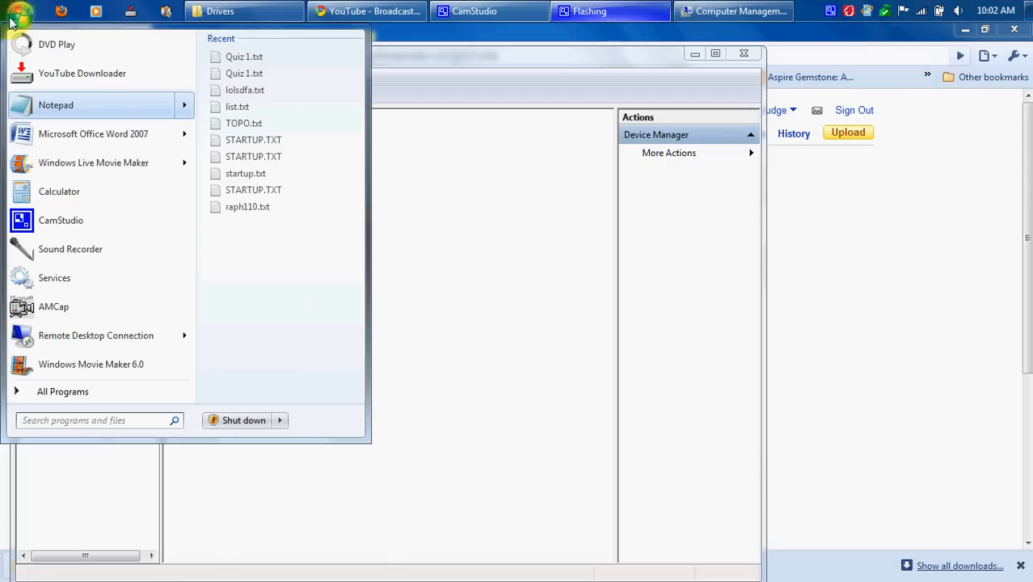
{"action": "mouse_move", "coordinate": [177, 238]}
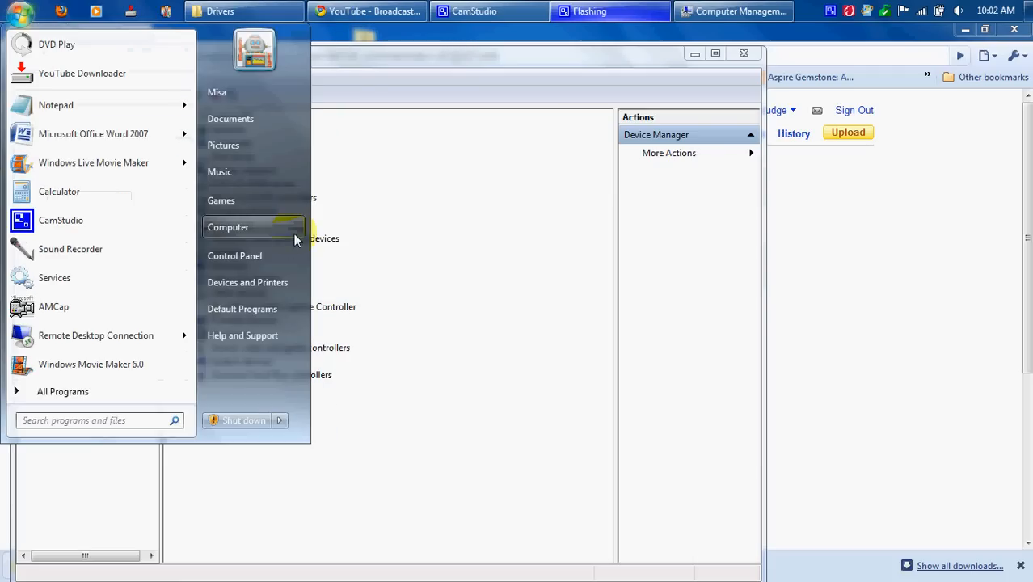
{"action": "right_click", "coordinate": [228, 226]}
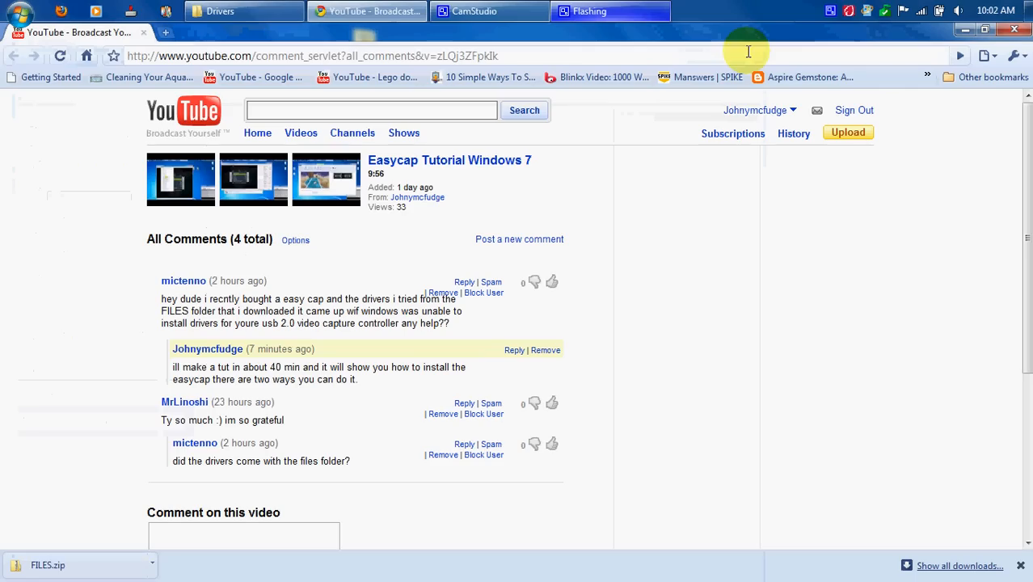
Step: Reopen Computer Management's Device Manager and show options for the USB 2.0 Video Capture Controller
{"action": "left_click", "coordinate": [734, 10]}
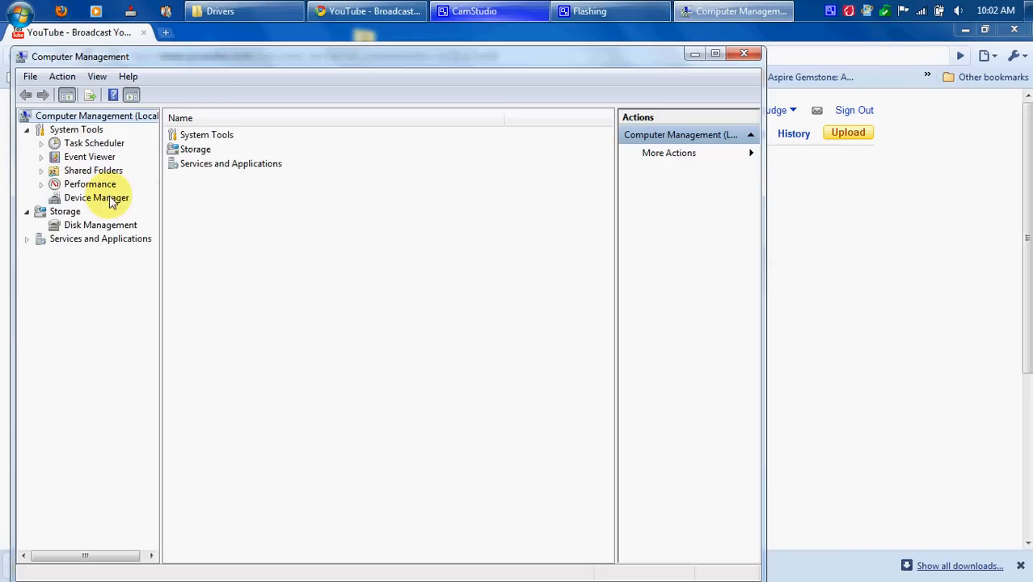
{"action": "left_click", "coordinate": [97, 197]}
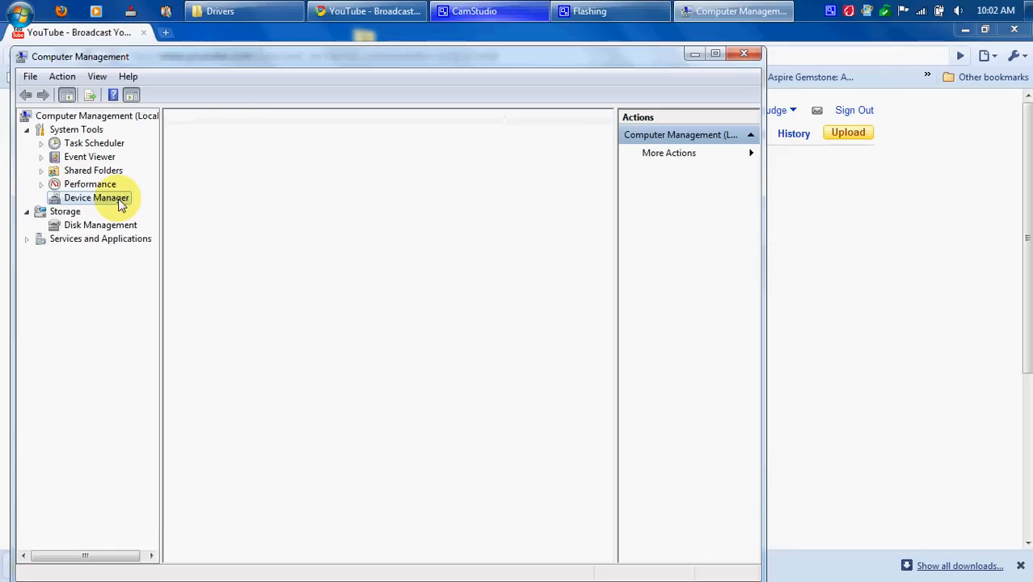
{"action": "left_click", "coordinate": [97, 198]}
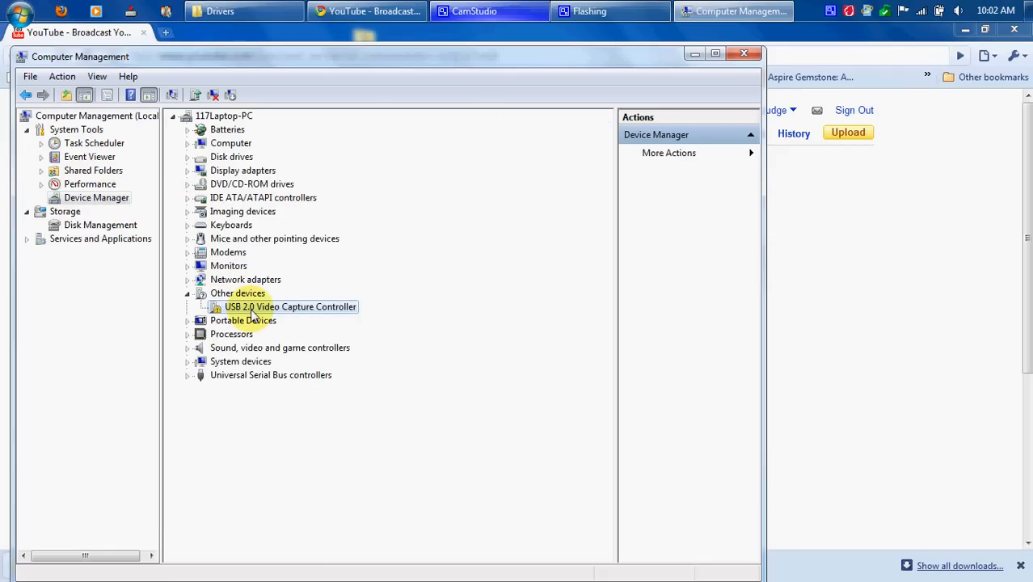
{"action": "right_click", "coordinate": [289, 307]}
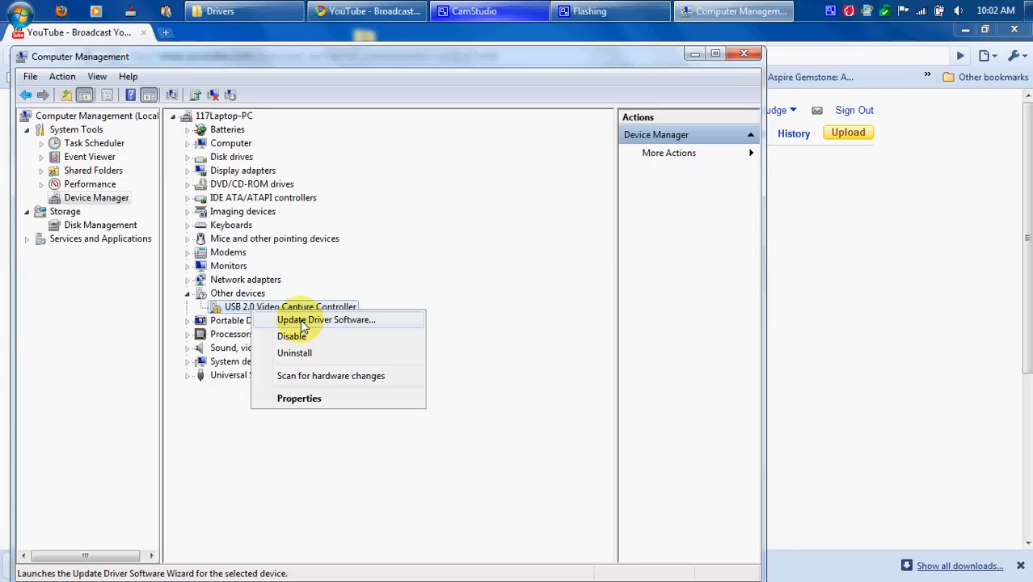
Step: Point Update Driver Software at the EasyCap Driver\Drivers folder, including subfolders
{"action": "left_click", "coordinate": [326, 320]}
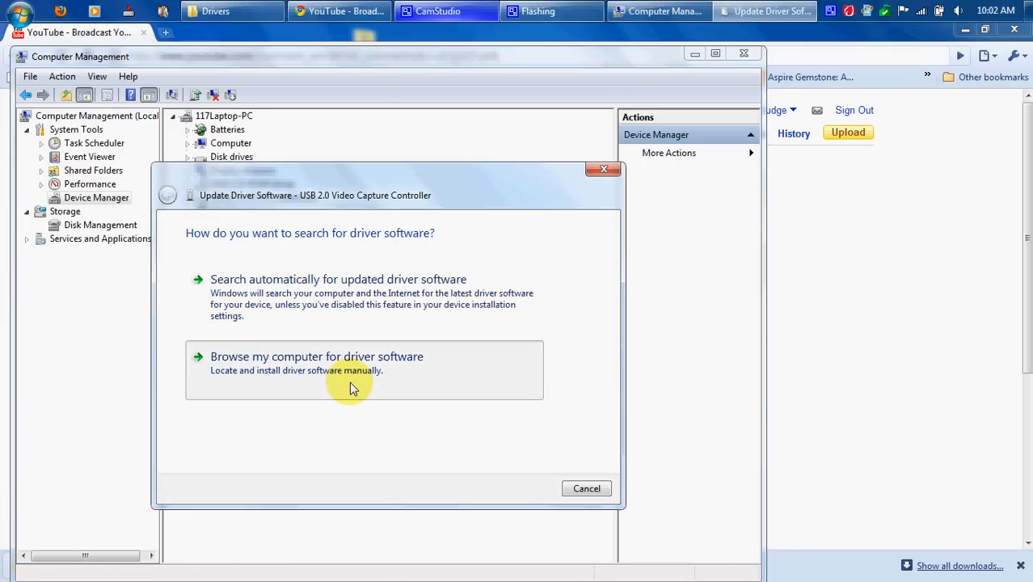
{"action": "left_click", "coordinate": [316, 358]}
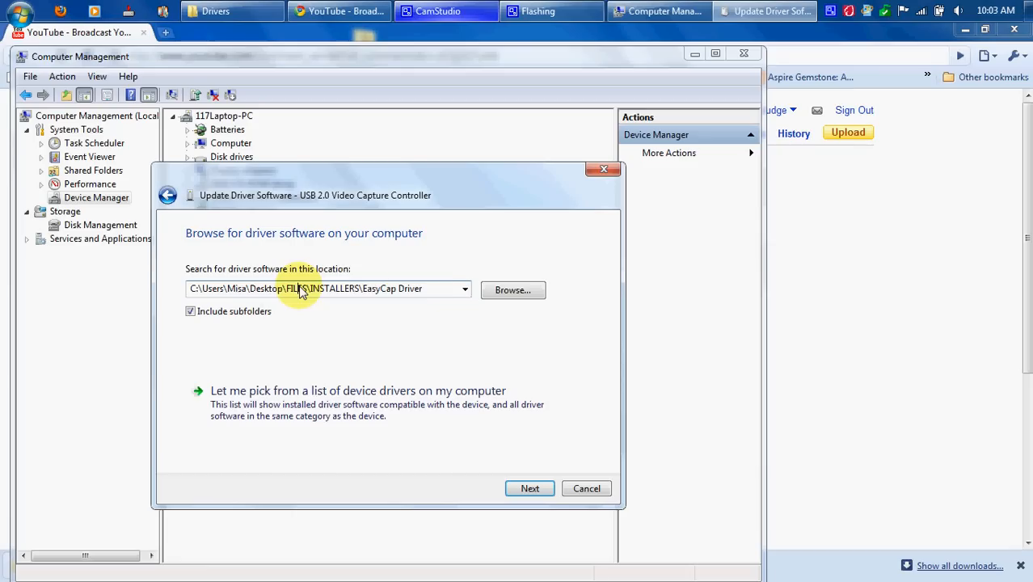
{"action": "left_click", "coordinate": [513, 289]}
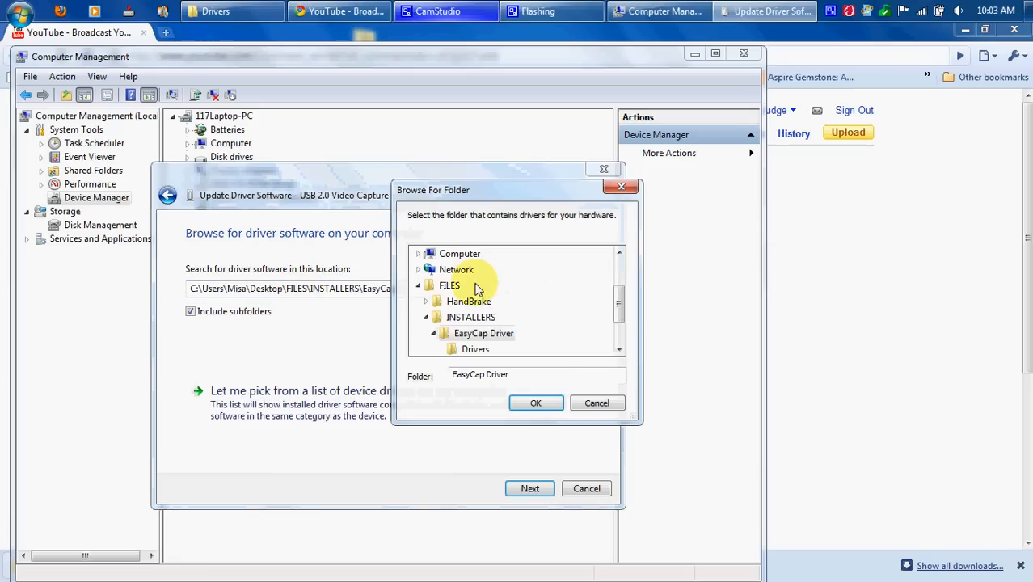
{"action": "left_click", "coordinate": [475, 333]}
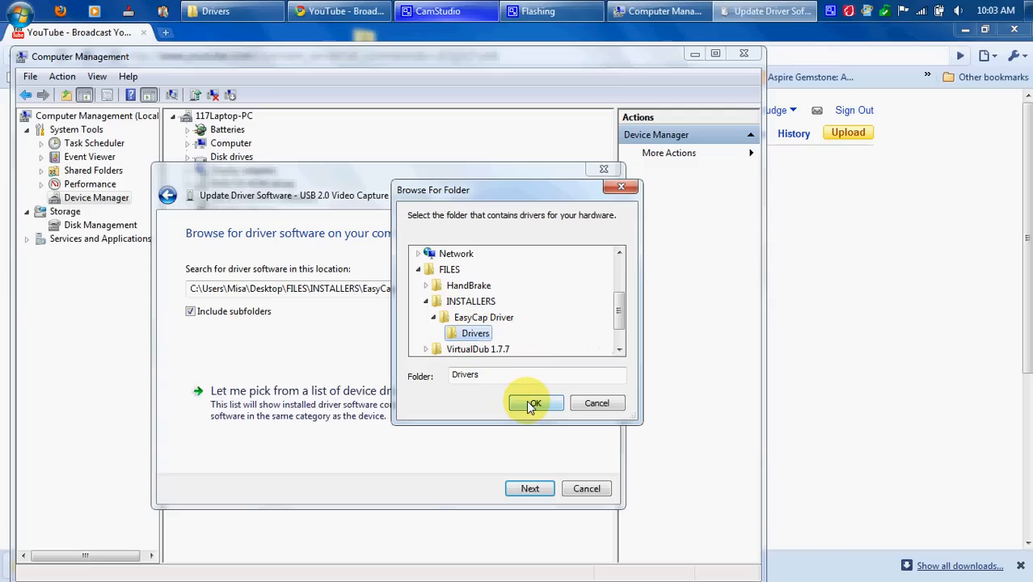
{"action": "left_click", "coordinate": [533, 403]}
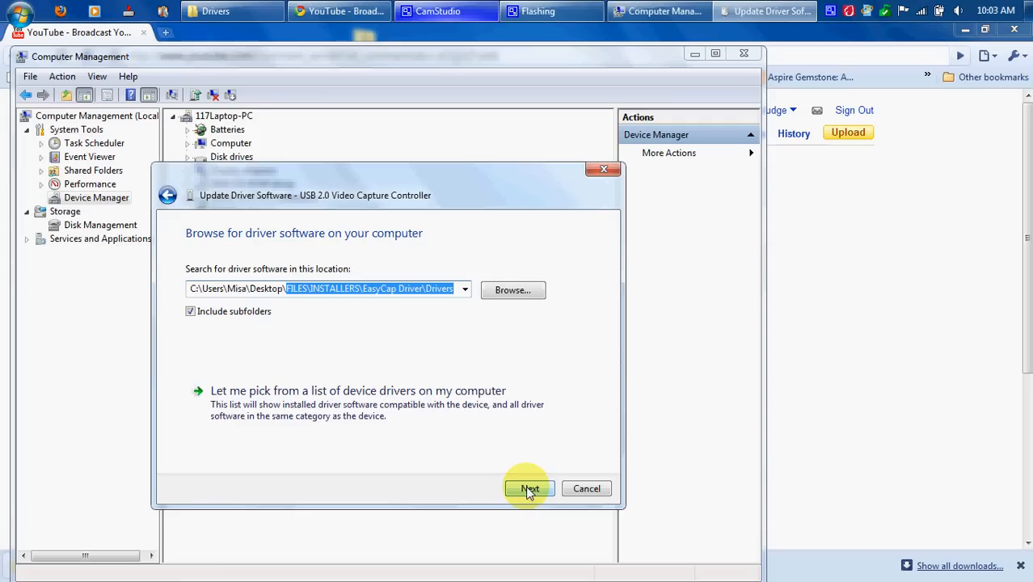
Step: Attempt the install, answer the security warning, and dismiss the unsigned-catalog error
{"action": "left_click", "coordinate": [530, 488]}
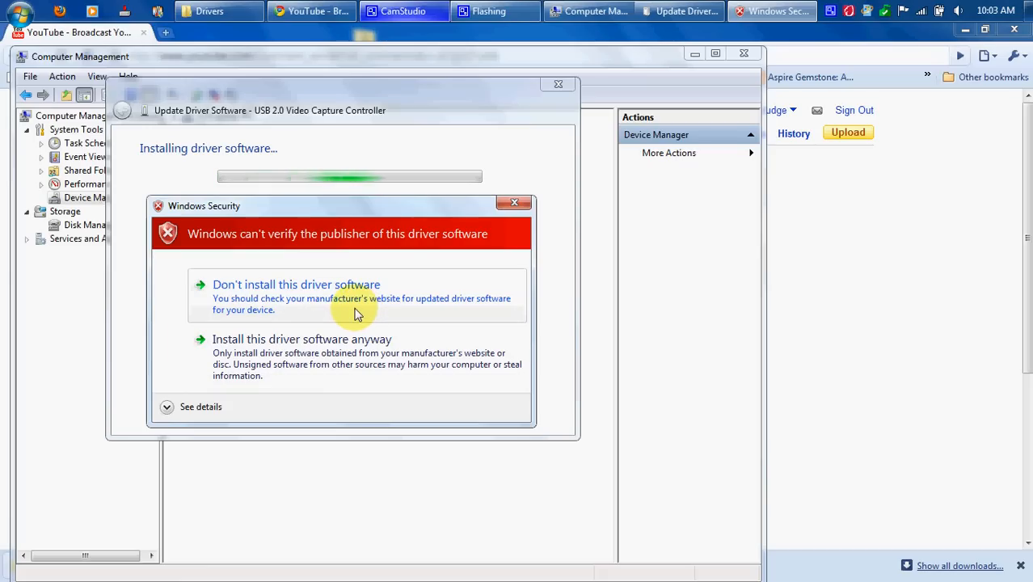
{"action": "left_click", "coordinate": [301, 340]}
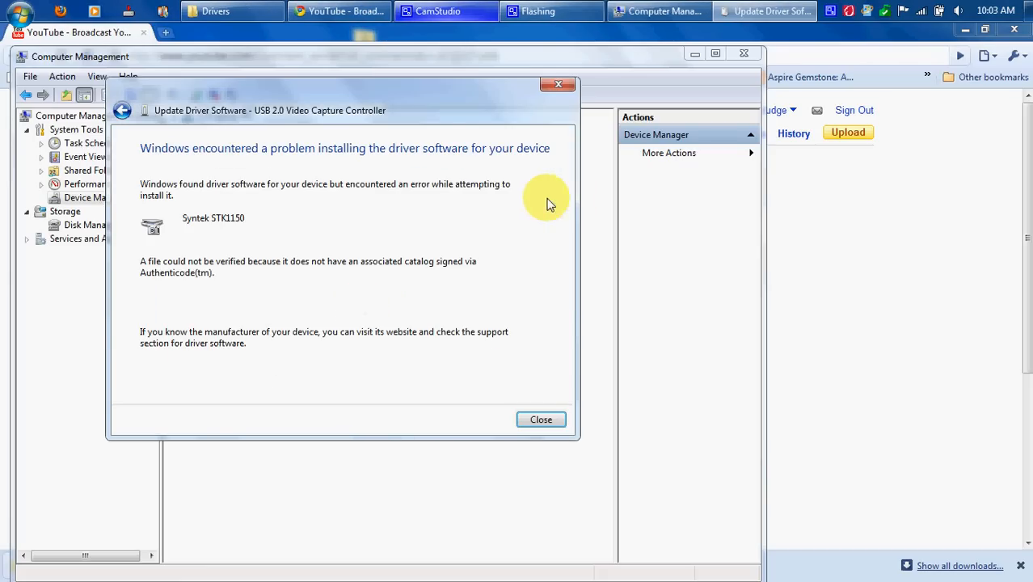
{"action": "mouse_move", "coordinate": [498, 386]}
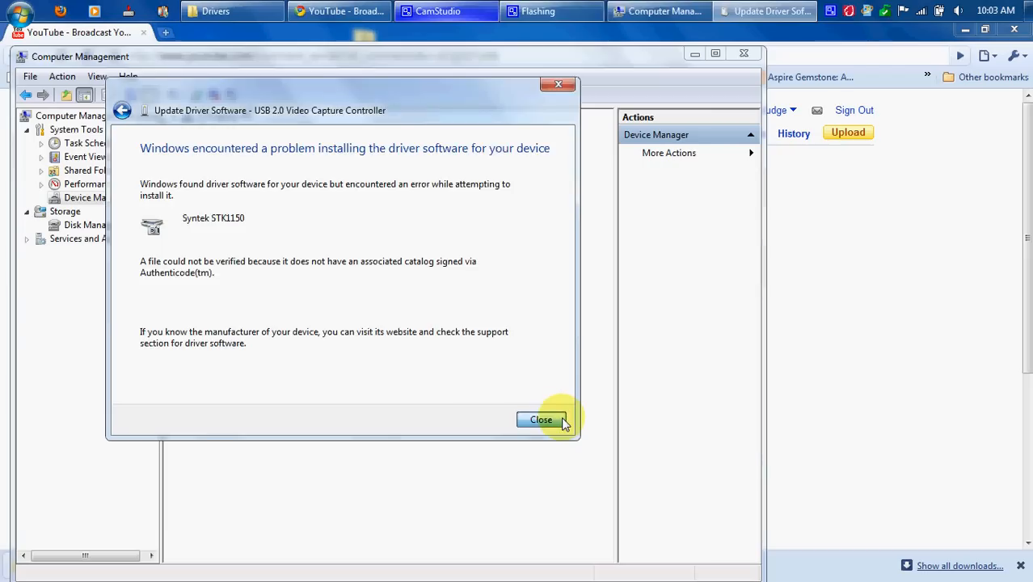
{"action": "left_click", "coordinate": [540, 421]}
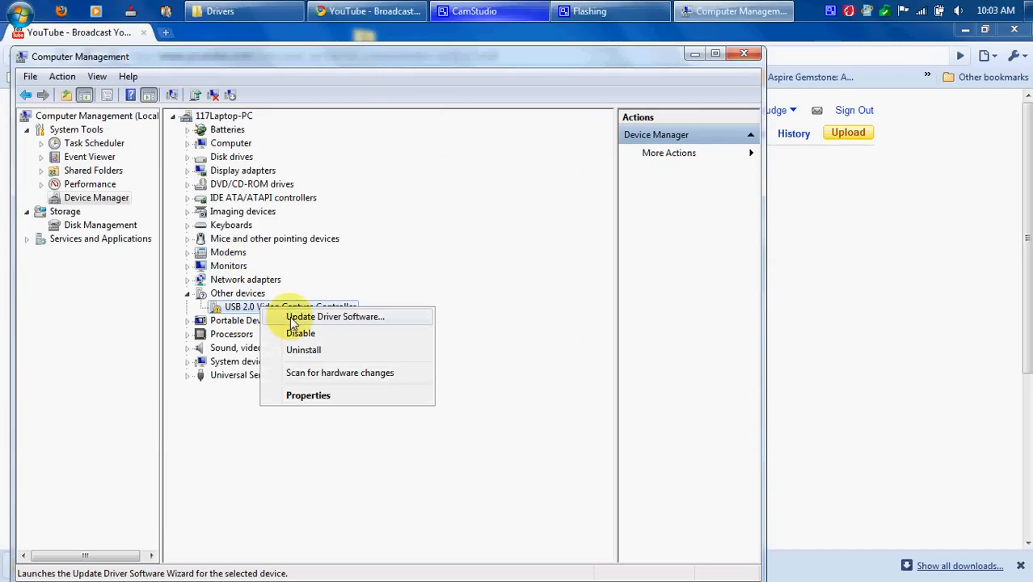
Step: Retry the driver update from the EasyCap folder, installing anyway, until Syntek STK1150 installs
{"action": "left_click", "coordinate": [335, 315]}
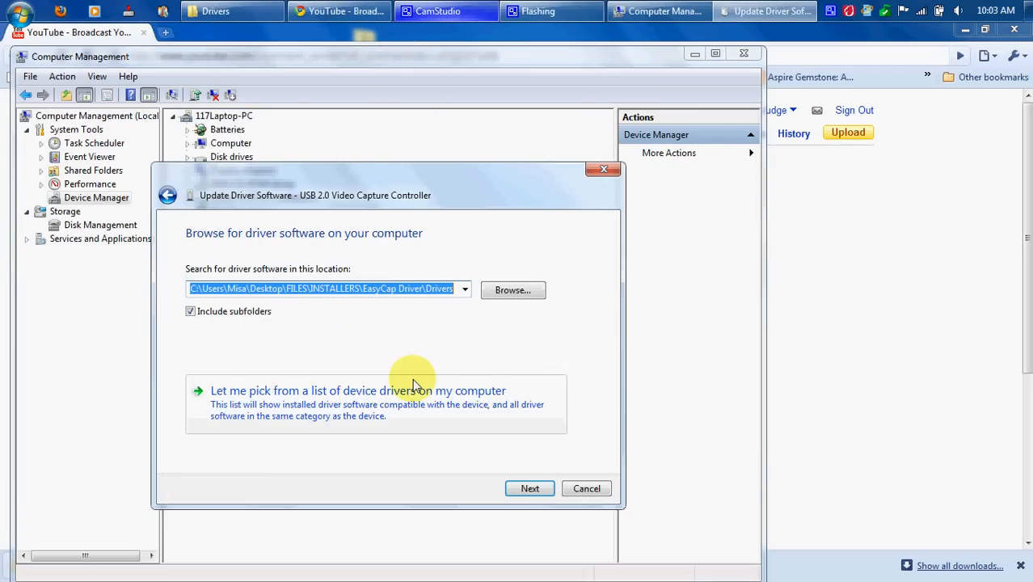
{"action": "left_click", "coordinate": [531, 488]}
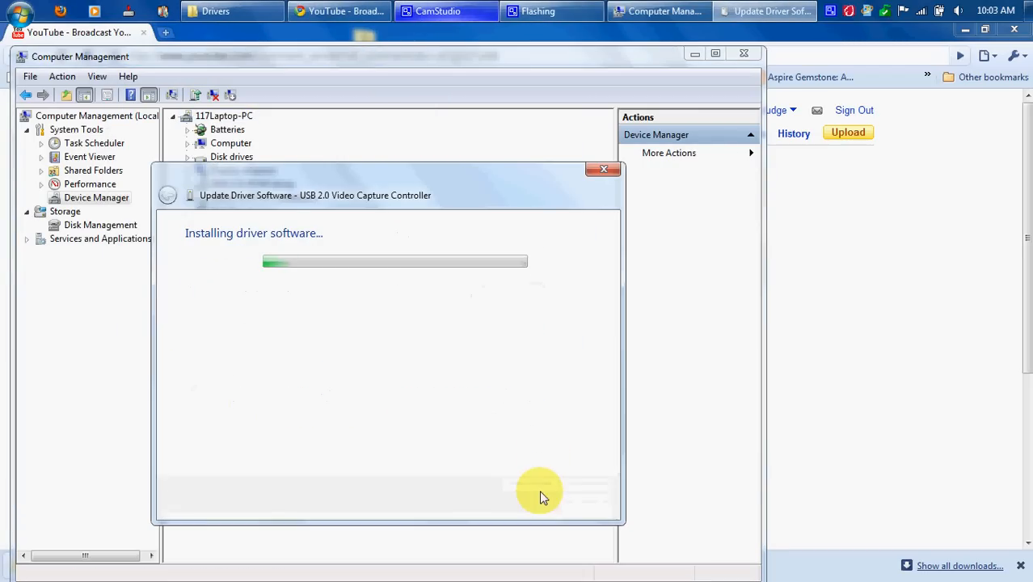
{"action": "mouse_move", "coordinate": [314, 346]}
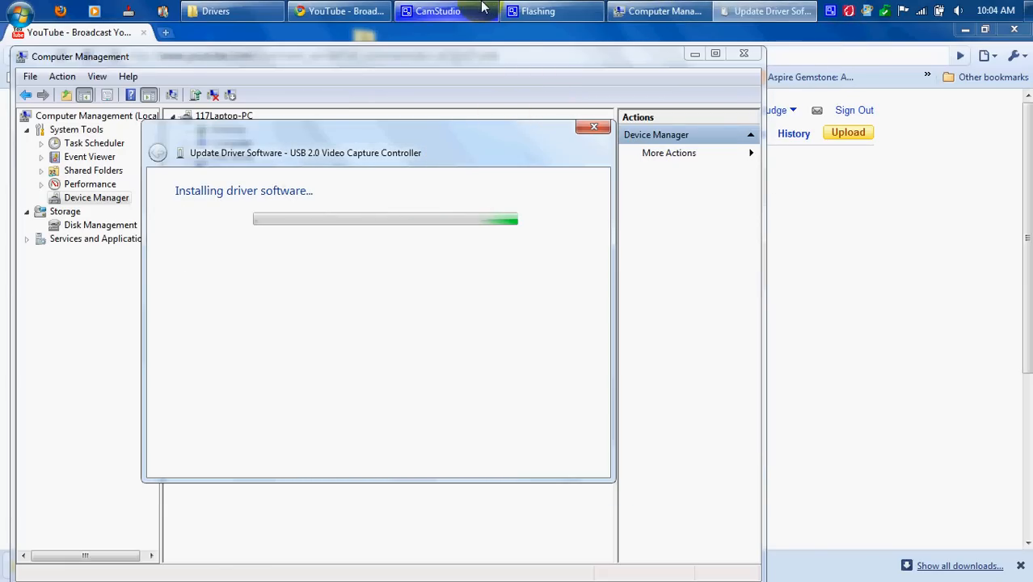
{"action": "left_click", "coordinate": [447, 10]}
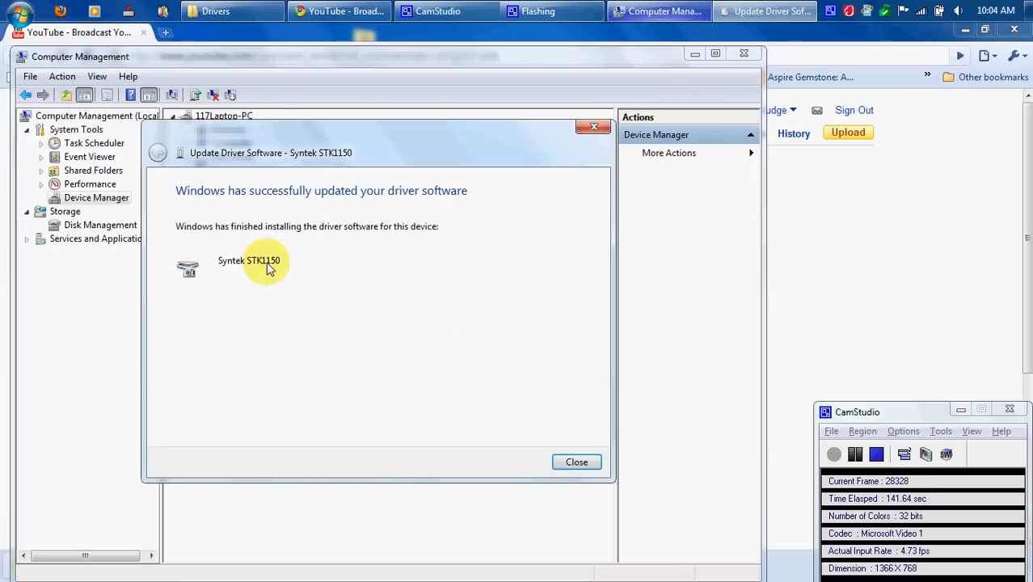
{"action": "mouse_move", "coordinate": [546, 414]}
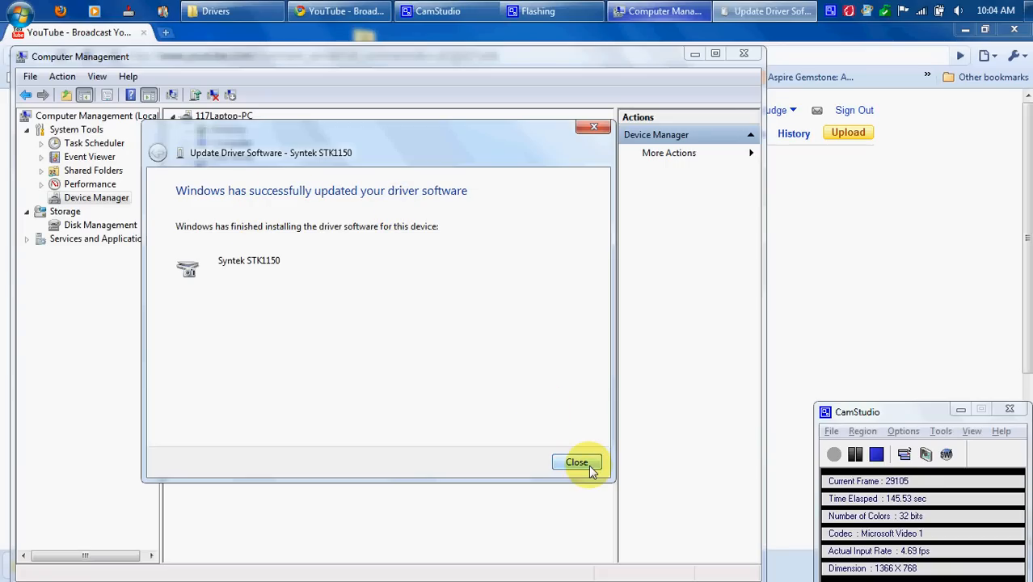
{"action": "mouse_move", "coordinate": [485, 382]}
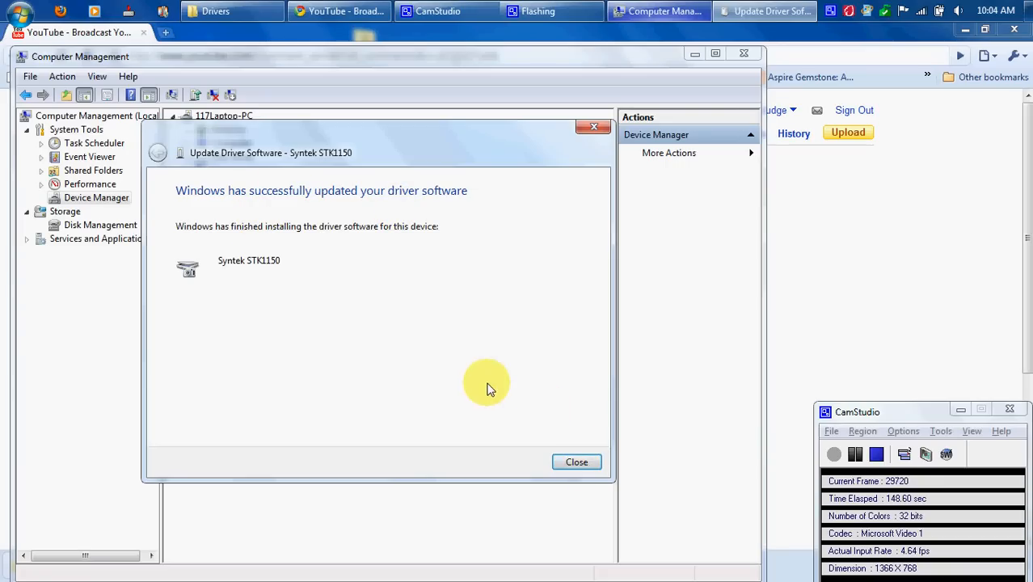
Step: Confirm Syntek STK1150 under Imaging devices, then close Computer Management
{"action": "left_click", "coordinate": [576, 462]}
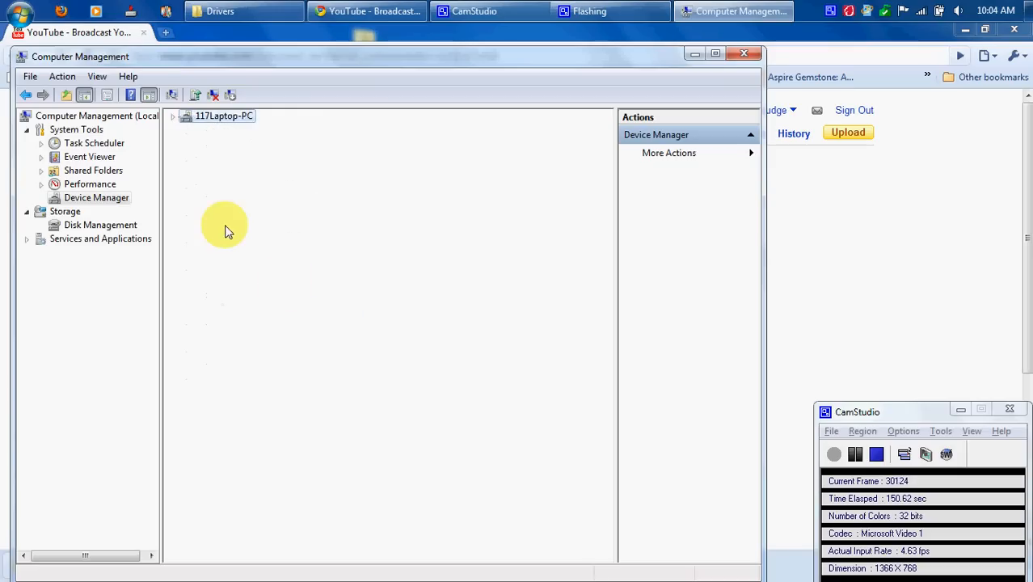
{"action": "left_click", "coordinate": [171, 117]}
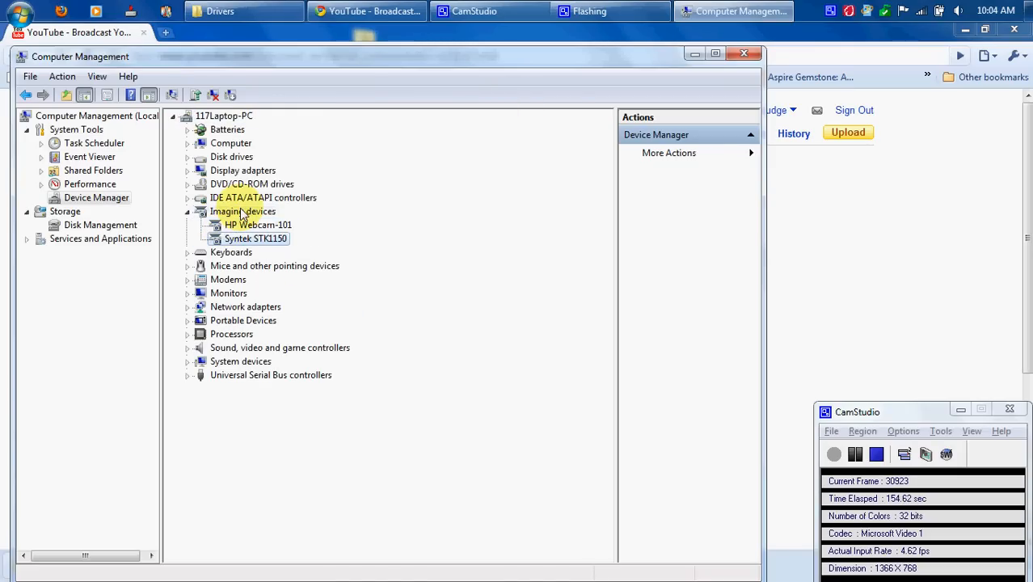
{"action": "left_click", "coordinate": [172, 116]}
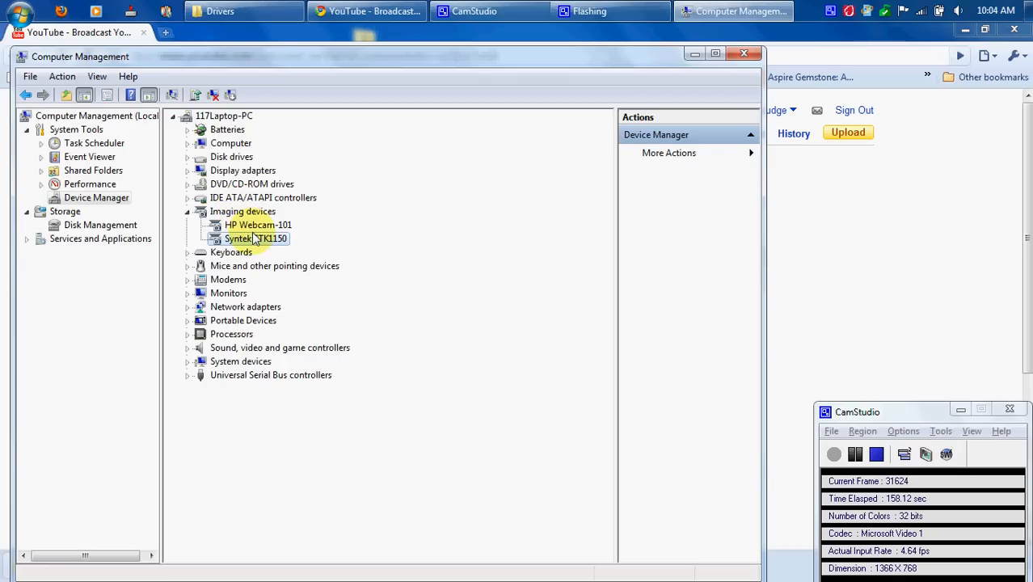
{"action": "right_click", "coordinate": [255, 237]}
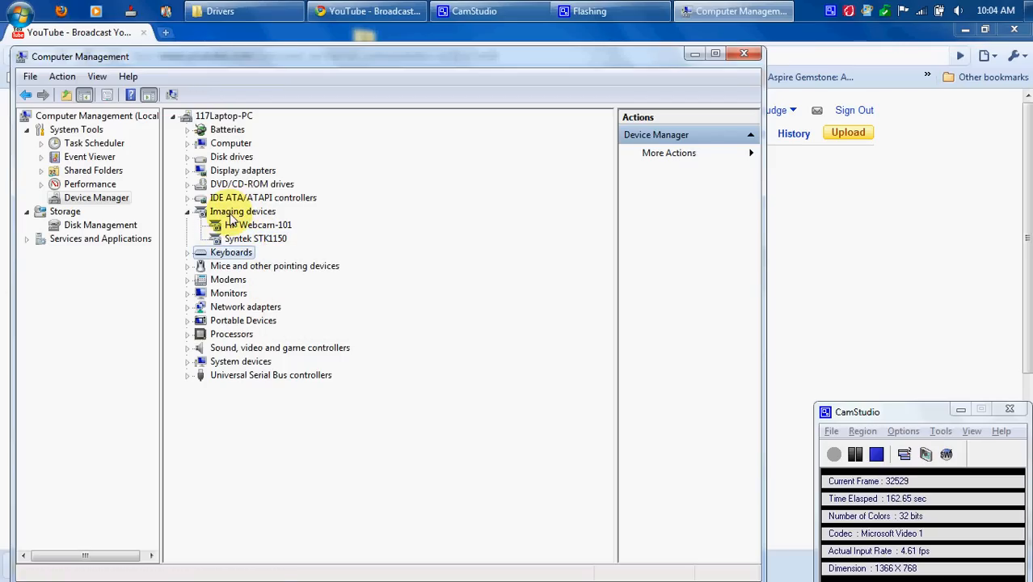
{"action": "left_click", "coordinate": [188, 210]}
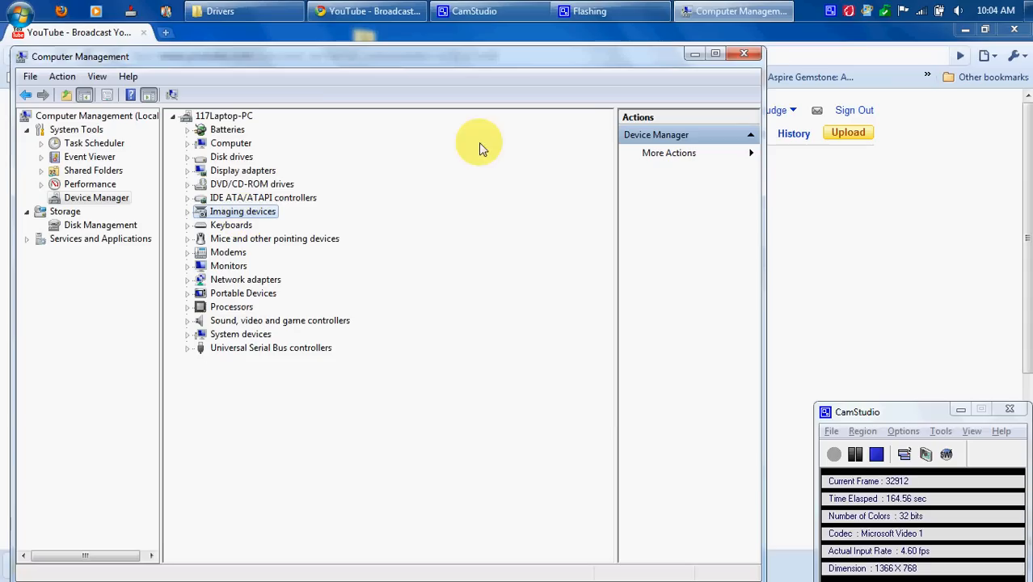
{"action": "mouse_move", "coordinate": [744, 53]}
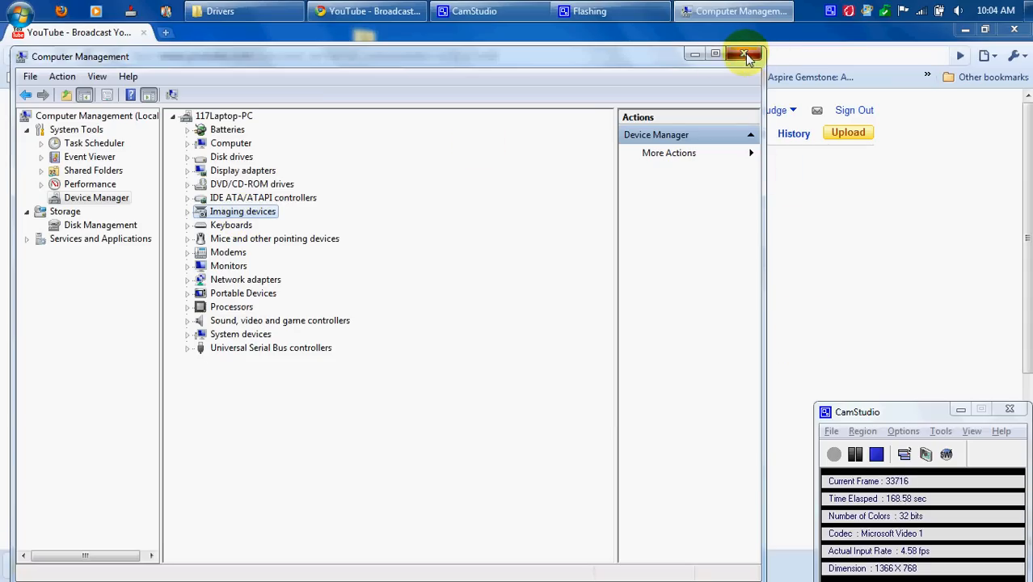
{"action": "left_click", "coordinate": [744, 55]}
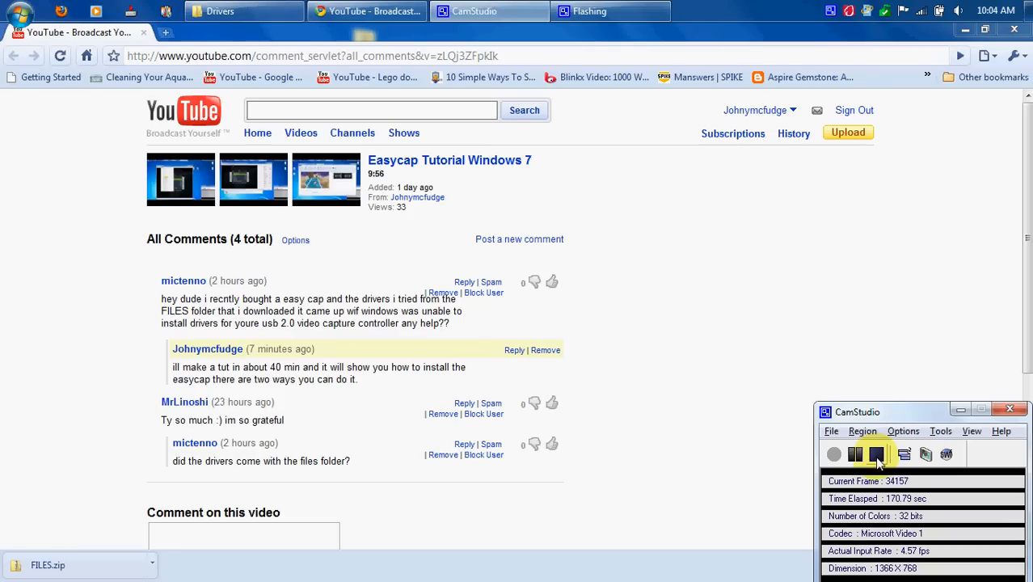
{"action": "mouse_move", "coordinate": [874, 454]}
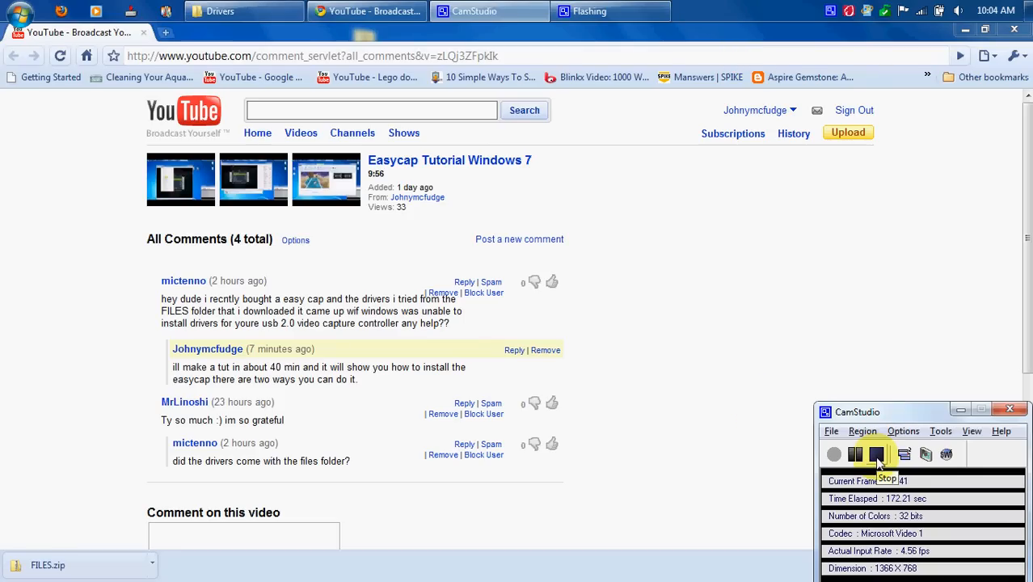